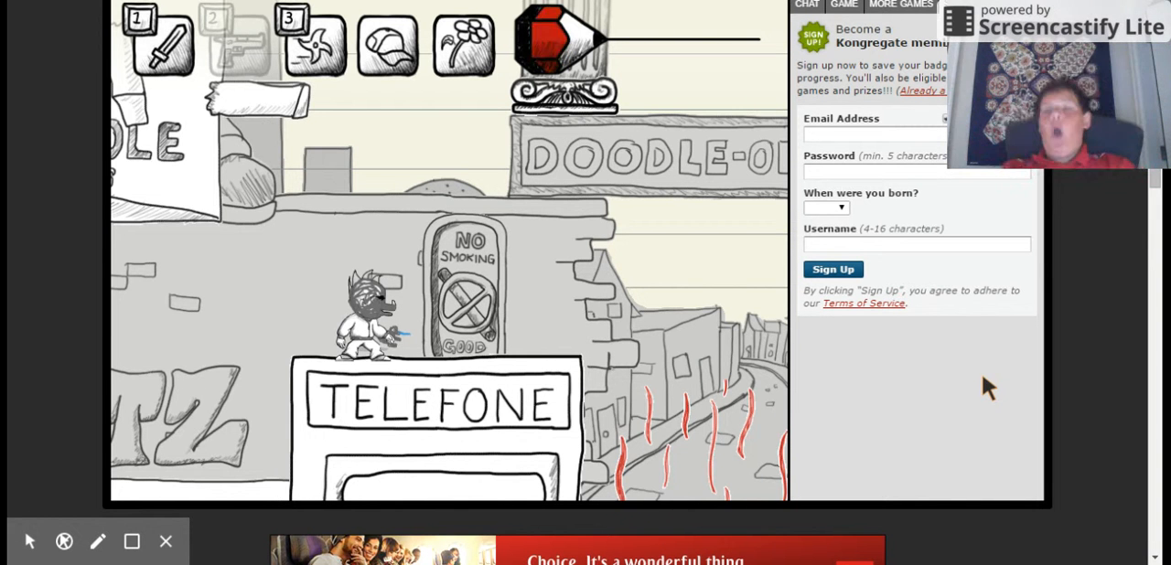
pyautogui.moveTo(535, 287)
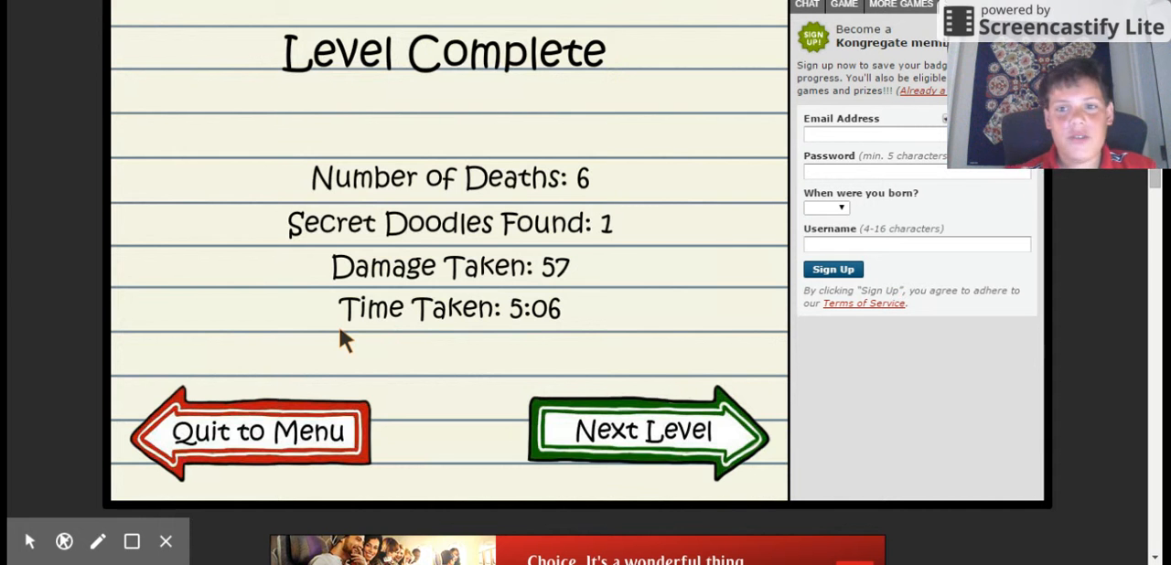
# - Advance to the next level and bring up the Draw an Enemy canvas
pyautogui.click(667, 430)
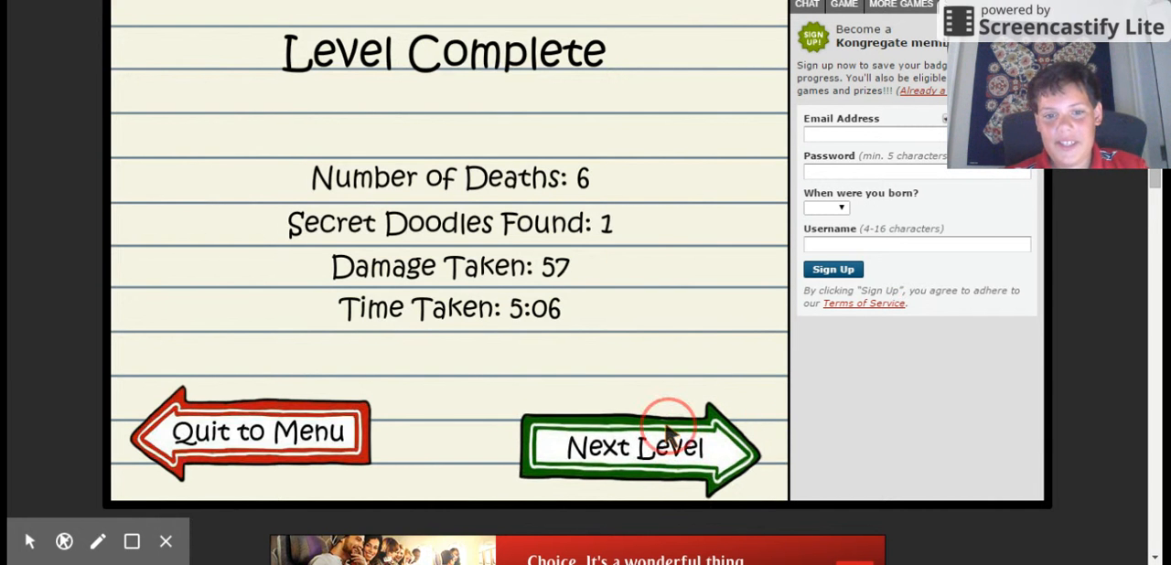
pyautogui.click(636, 447)
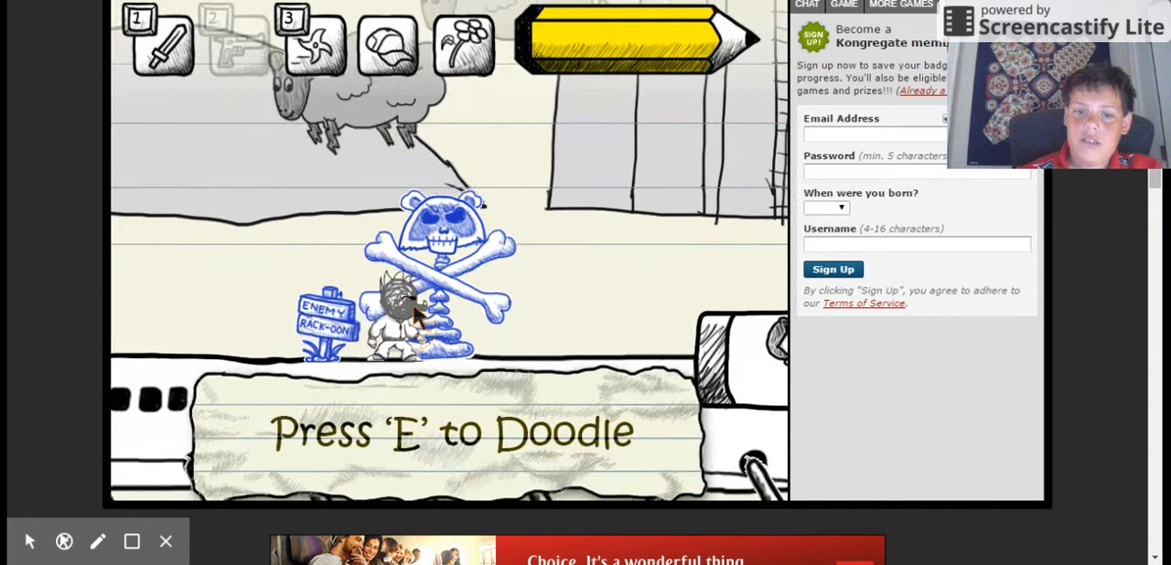
pyautogui.press('e')
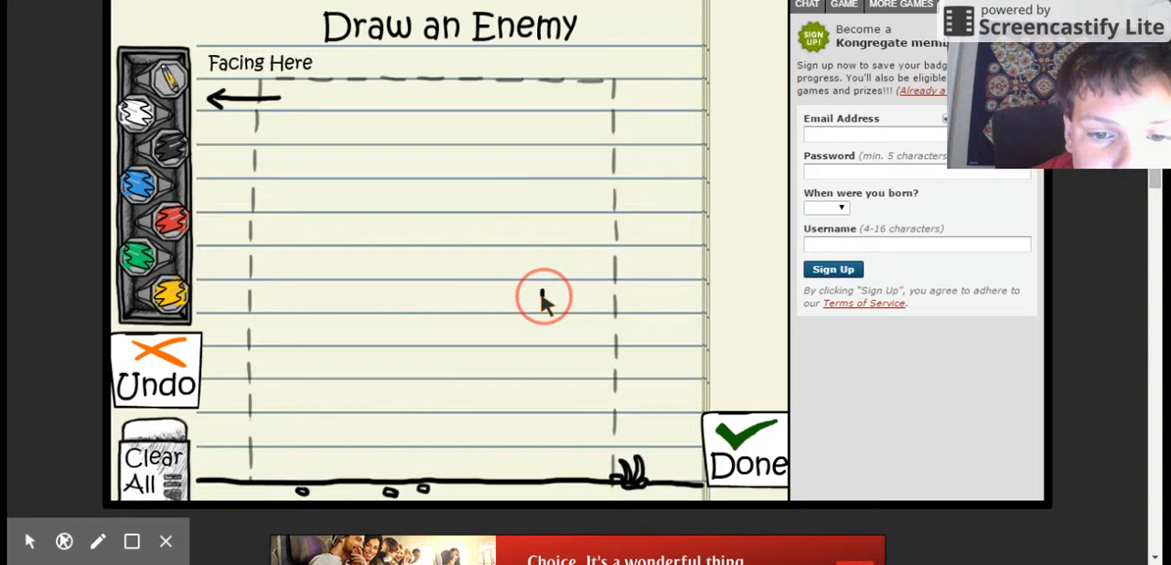
# - Draw a horned first head, a second head on a leftward neck, and a third rising right
pyautogui.moveTo(544, 297); pyautogui.dragTo(549, 202)
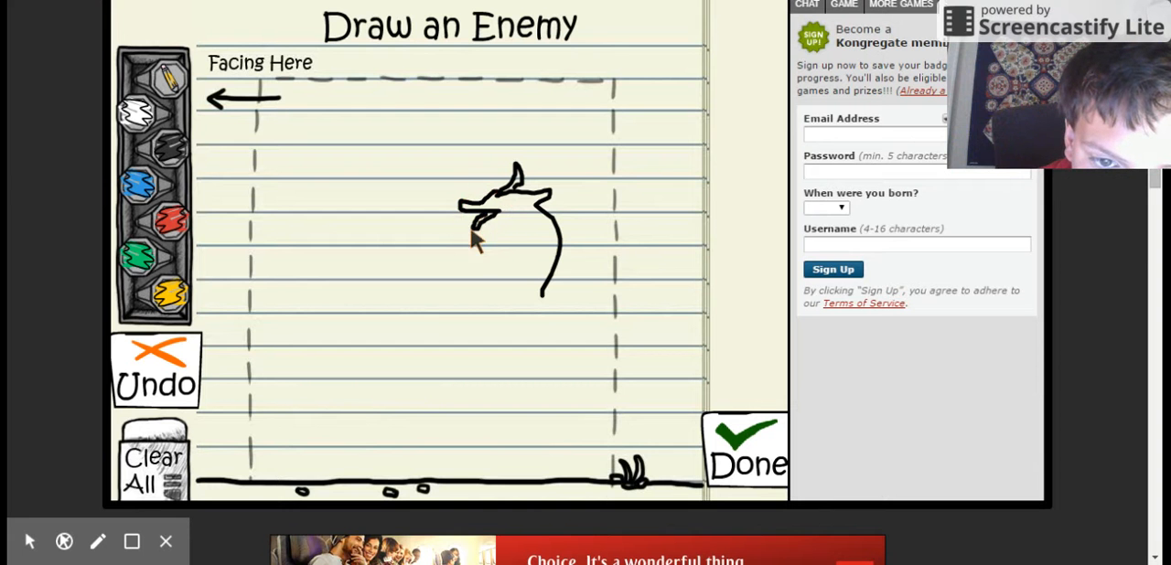
pyautogui.click(499, 219)
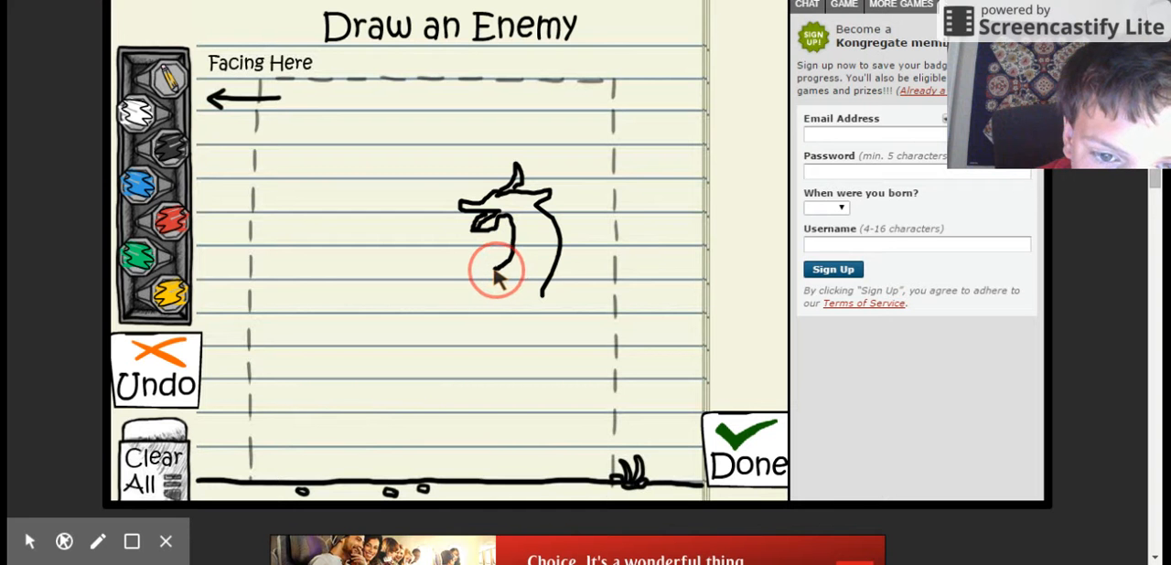
pyautogui.moveTo(462, 279)
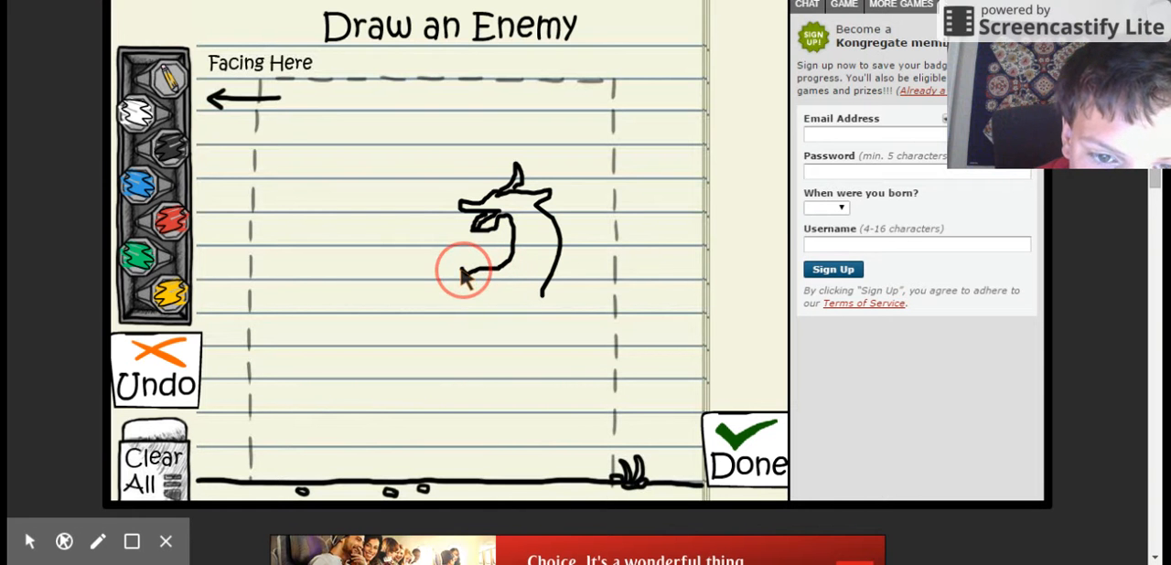
pyautogui.moveTo(466, 275); pyautogui.dragTo(380, 240)
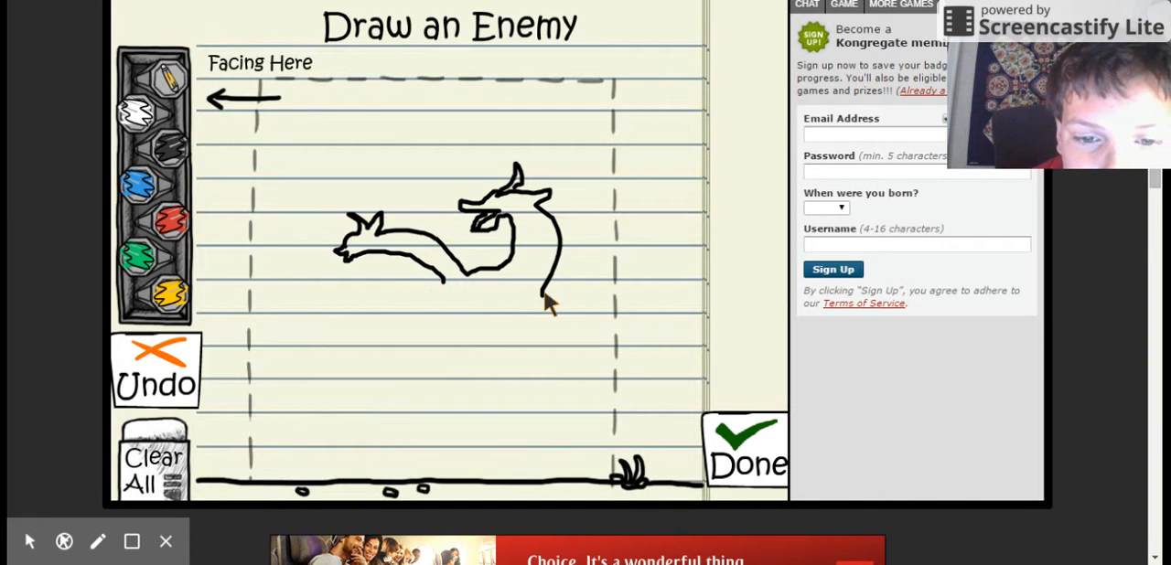
pyautogui.moveTo(549, 306); pyautogui.dragTo(595, 265)
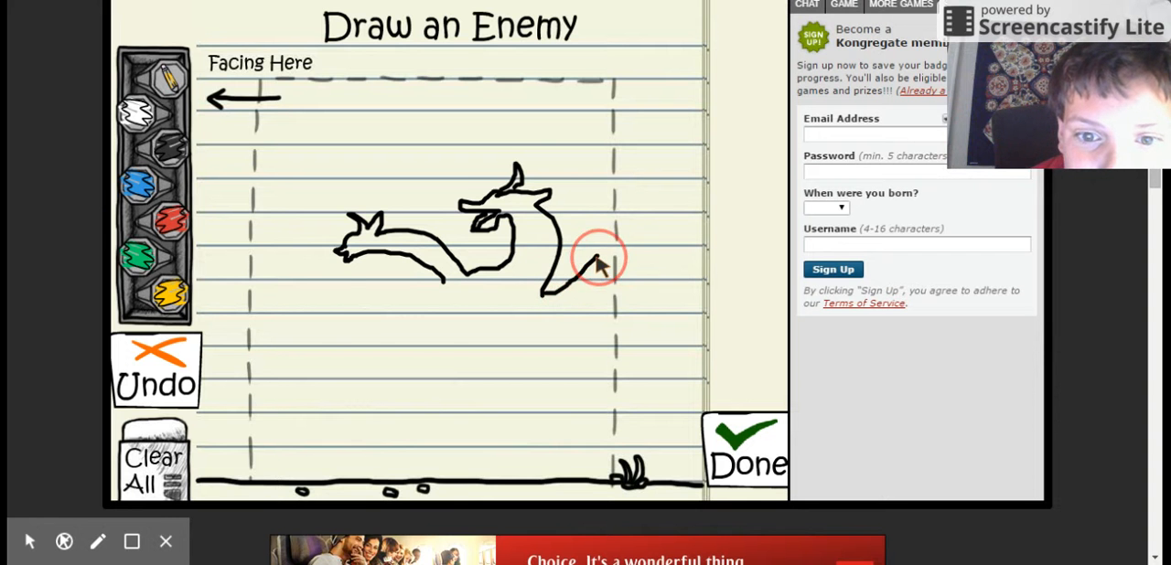
pyautogui.moveTo(595, 265); pyautogui.dragTo(615, 183)
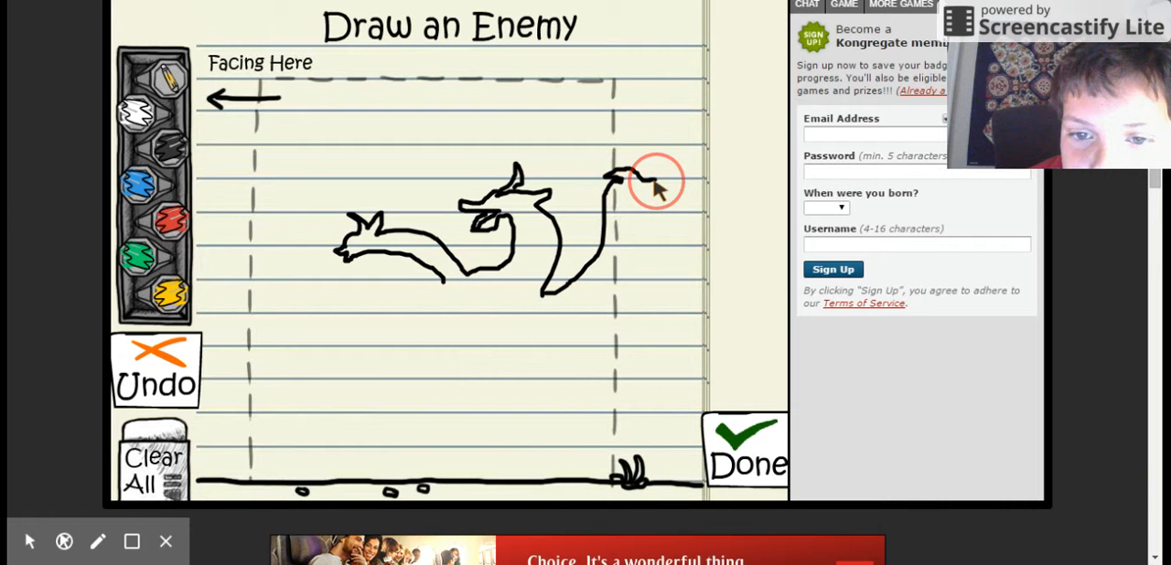
pyautogui.moveTo(649, 197)
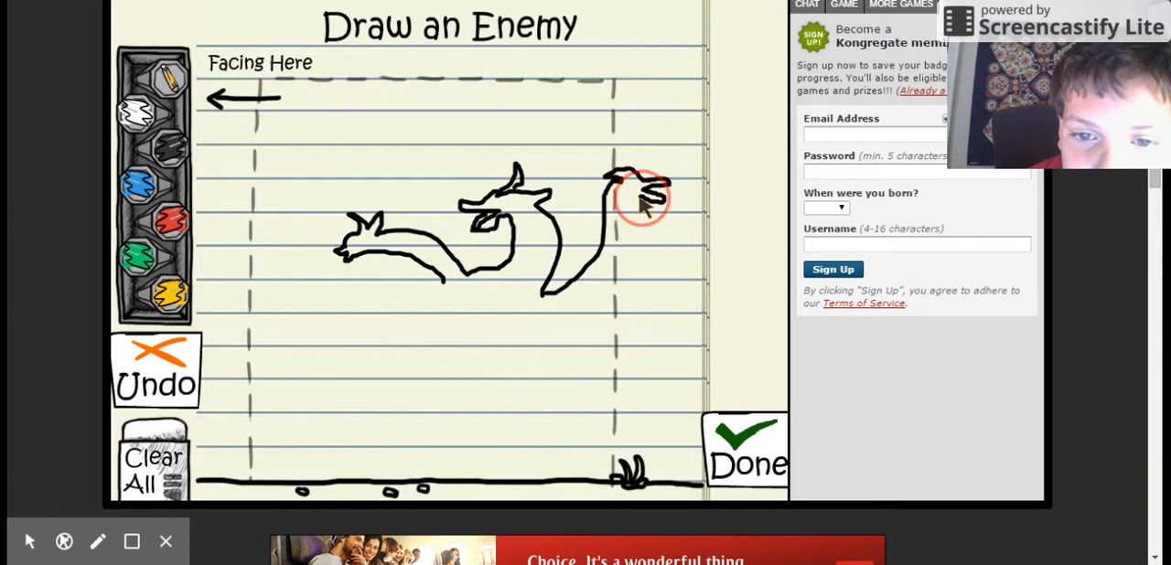
# - Draw the neck, back, tail, belly, legs and a spiky chest down to the front leg
pyautogui.moveTo(641, 197); pyautogui.dragTo(627, 293)
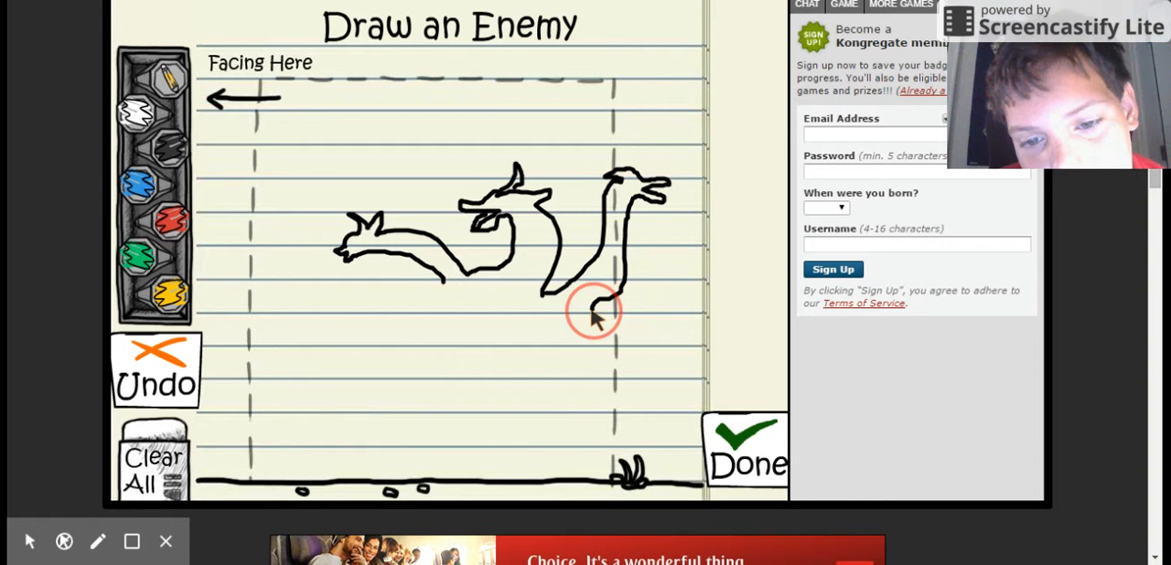
pyautogui.moveTo(595, 311); pyautogui.dragTo(663, 361)
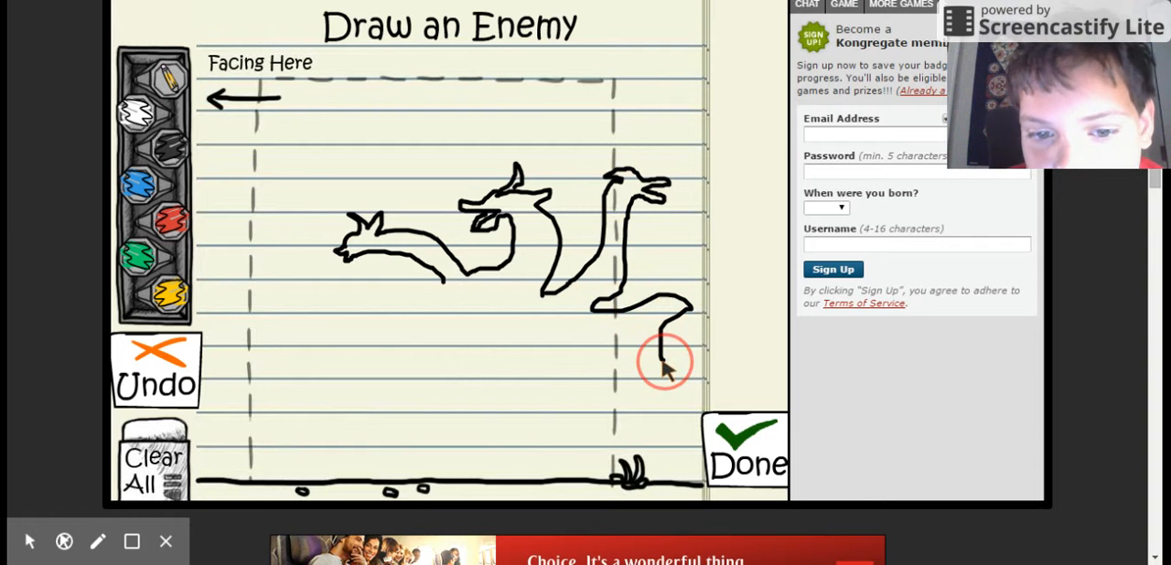
pyautogui.moveTo(663, 366); pyautogui.dragTo(622, 434)
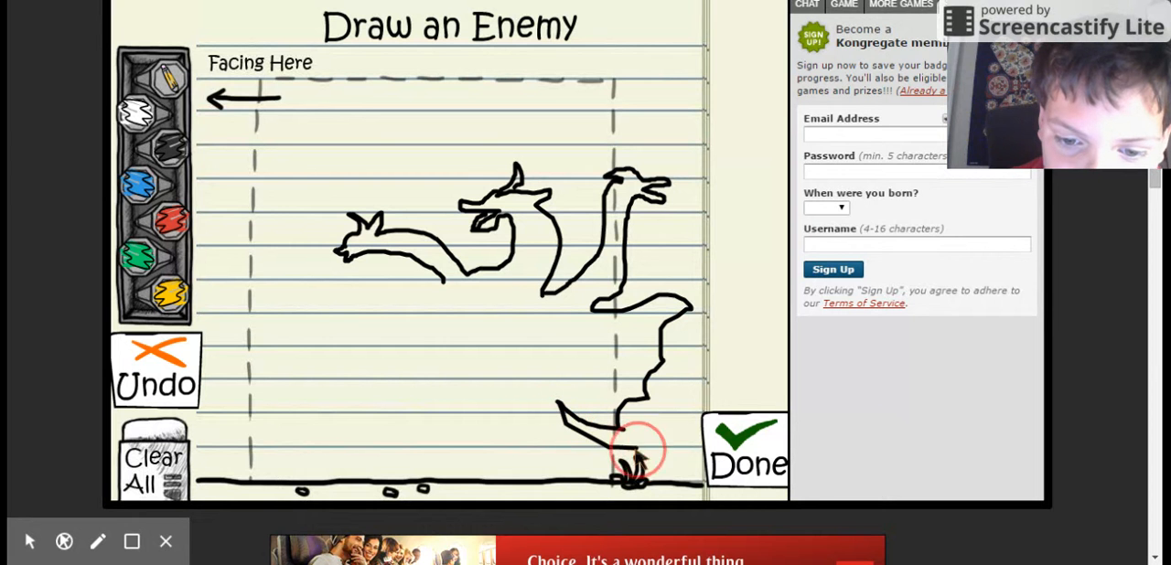
pyautogui.moveTo(627, 462); pyautogui.dragTo(672, 393)
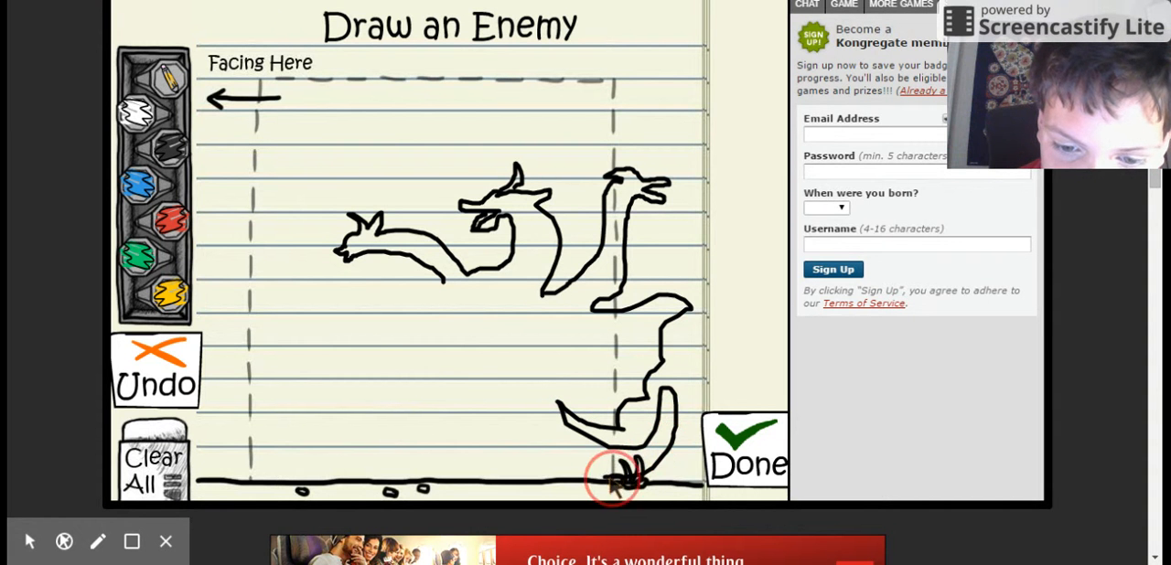
pyautogui.moveTo(618, 481); pyautogui.dragTo(494, 462)
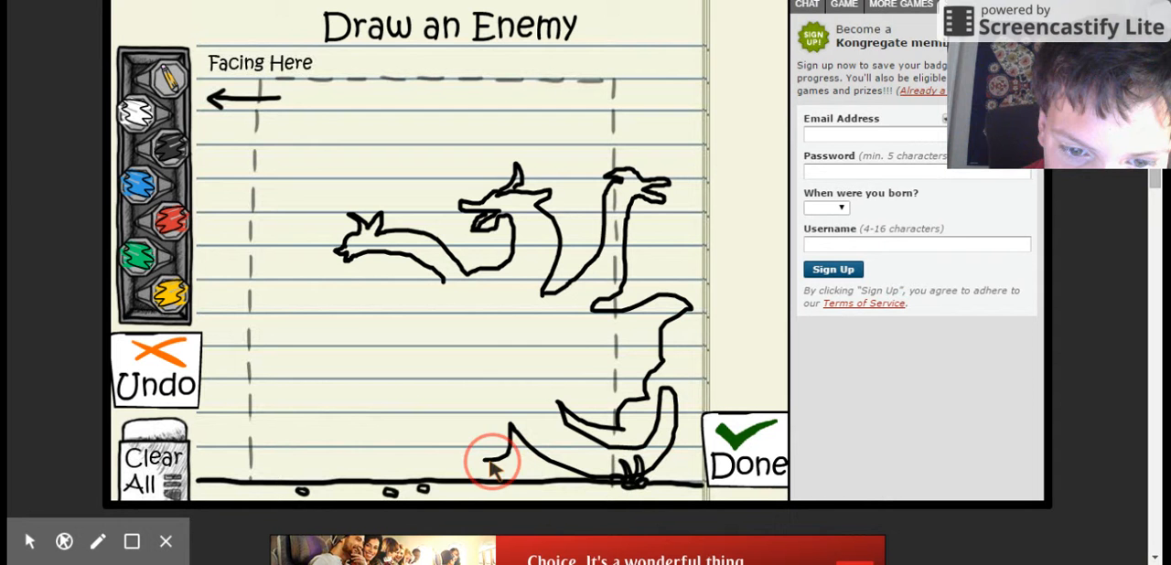
pyautogui.moveTo(494, 462); pyautogui.dragTo(471, 425)
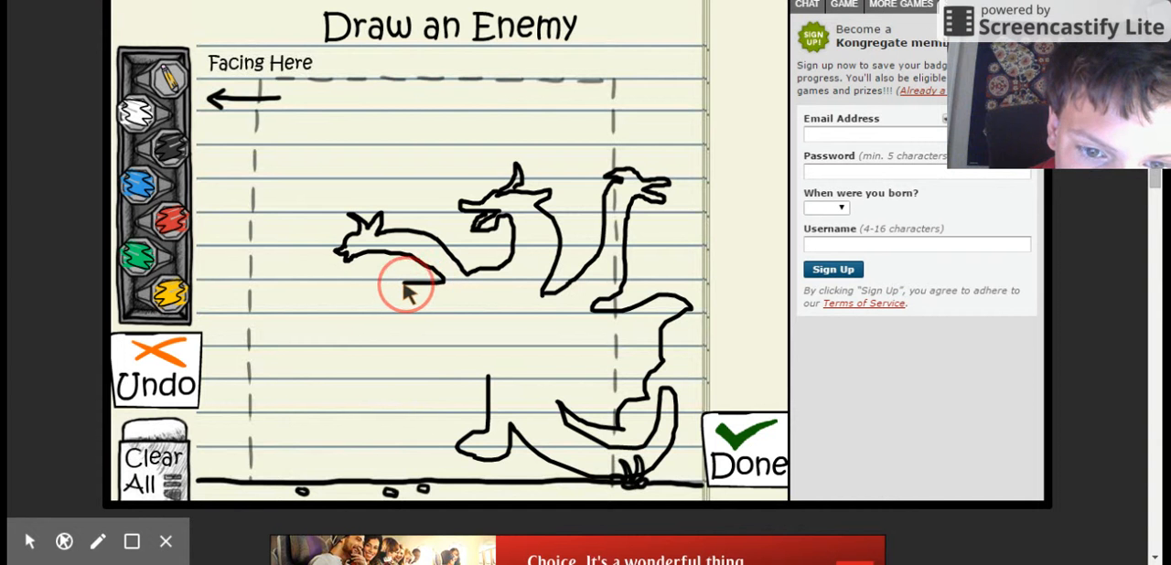
pyautogui.moveTo(407, 283); pyautogui.dragTo(385, 348)
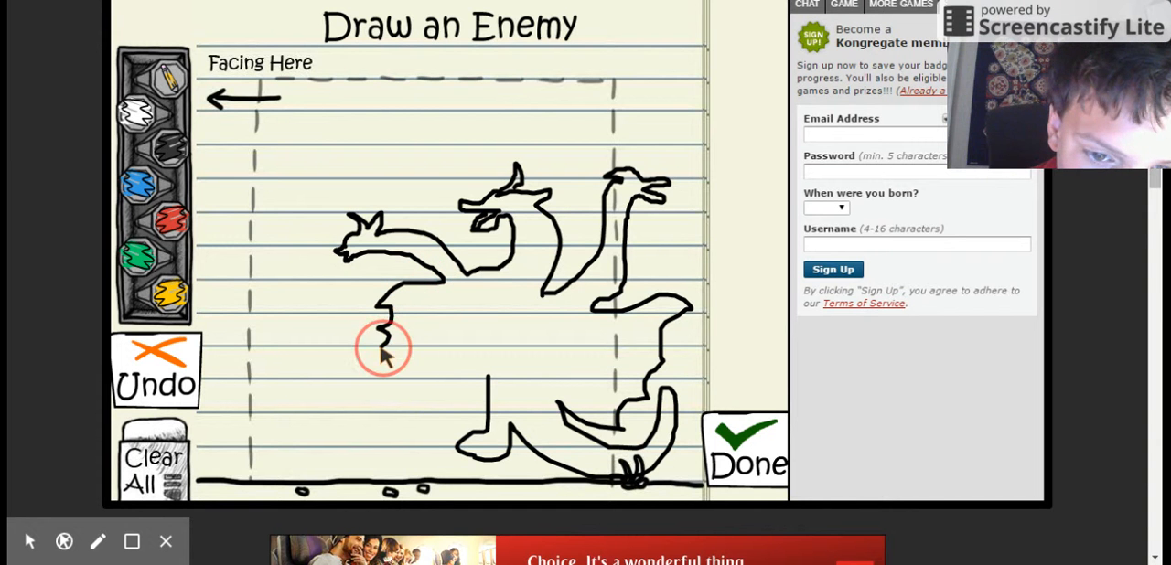
pyautogui.moveTo(384, 350); pyautogui.dragTo(422, 391)
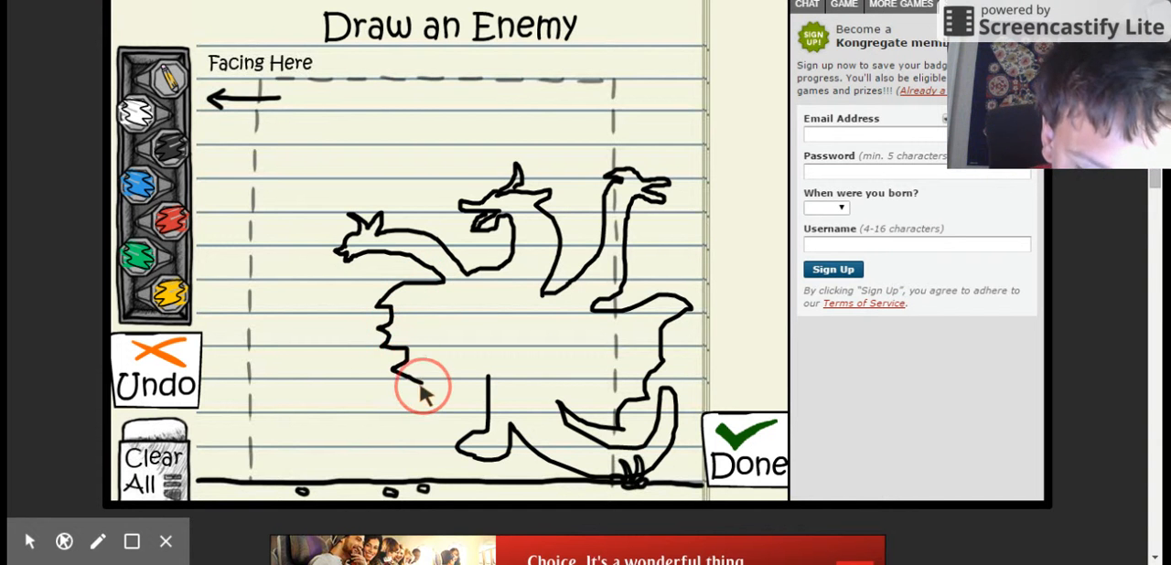
pyautogui.moveTo(448, 375)
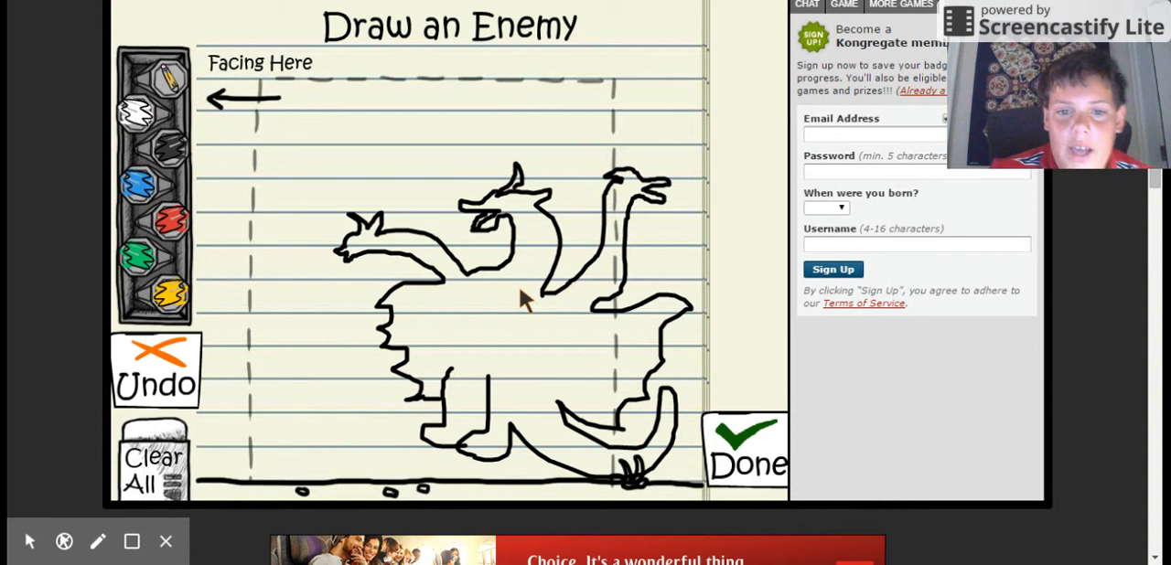
# - Finish the dragon enemy and bring up the Draw Your Melee Weapon canvas
pyautogui.click(745, 462)
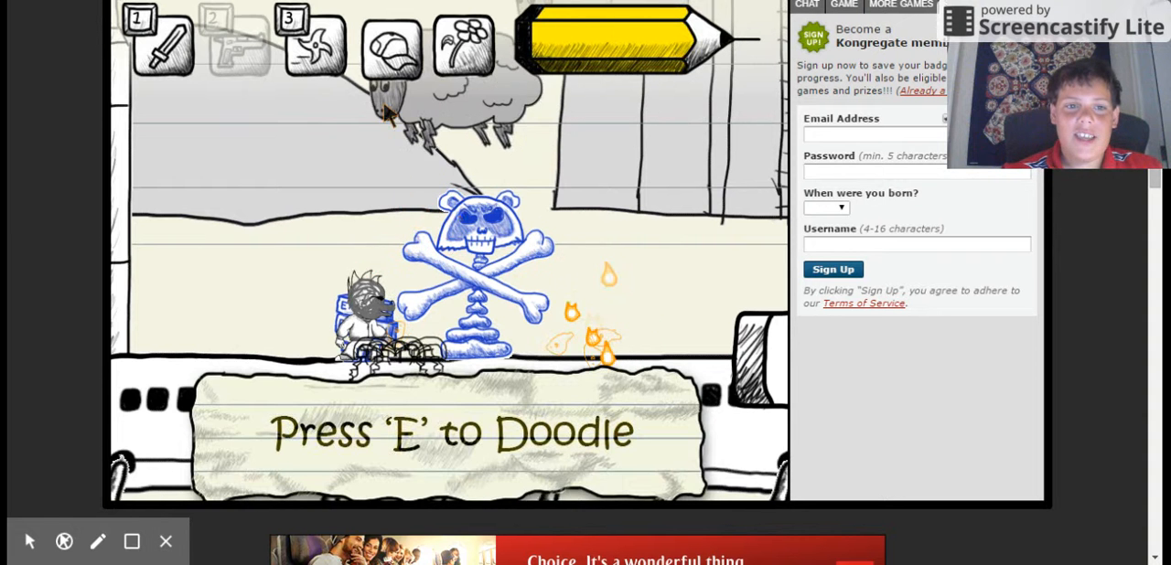
pyautogui.press('e')
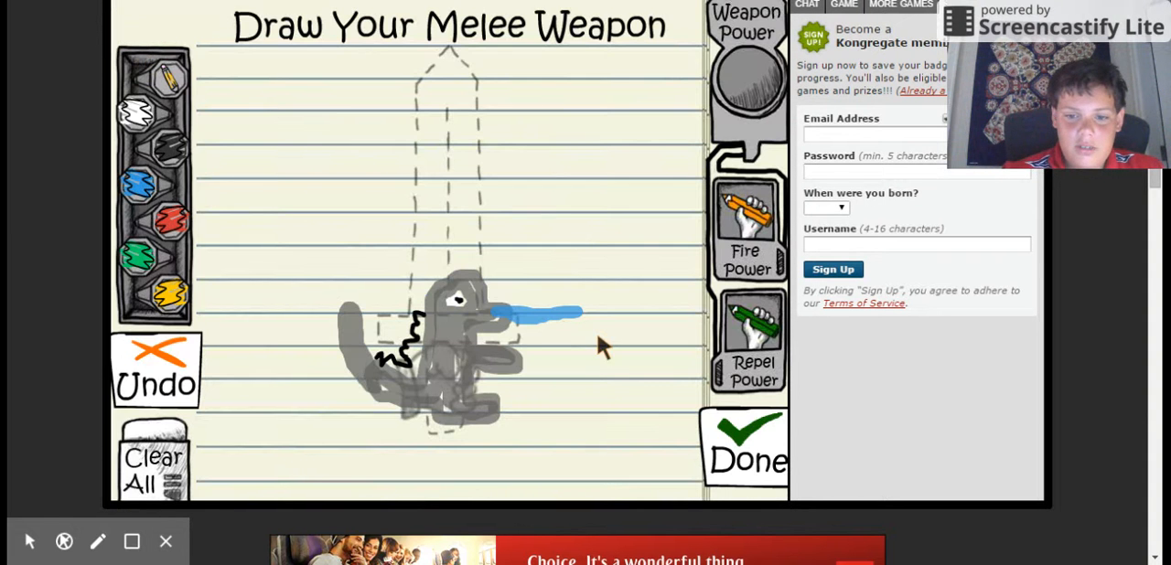
# - Choose Fire Power and trace an orange blade up the dashed sword outline
pyautogui.click(743, 453)
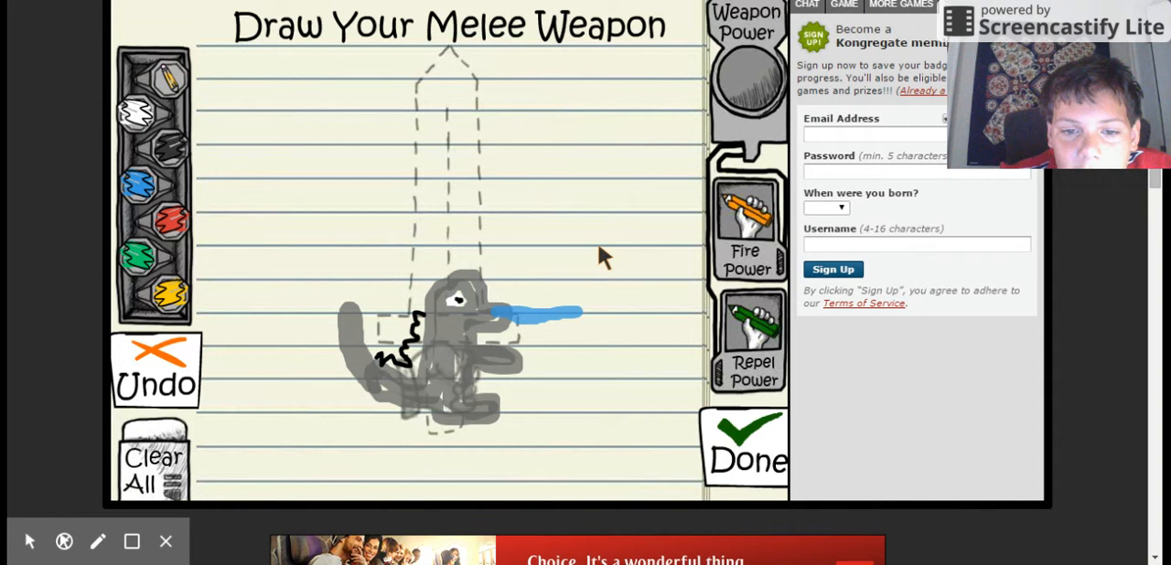
pyautogui.moveTo(407, 275)
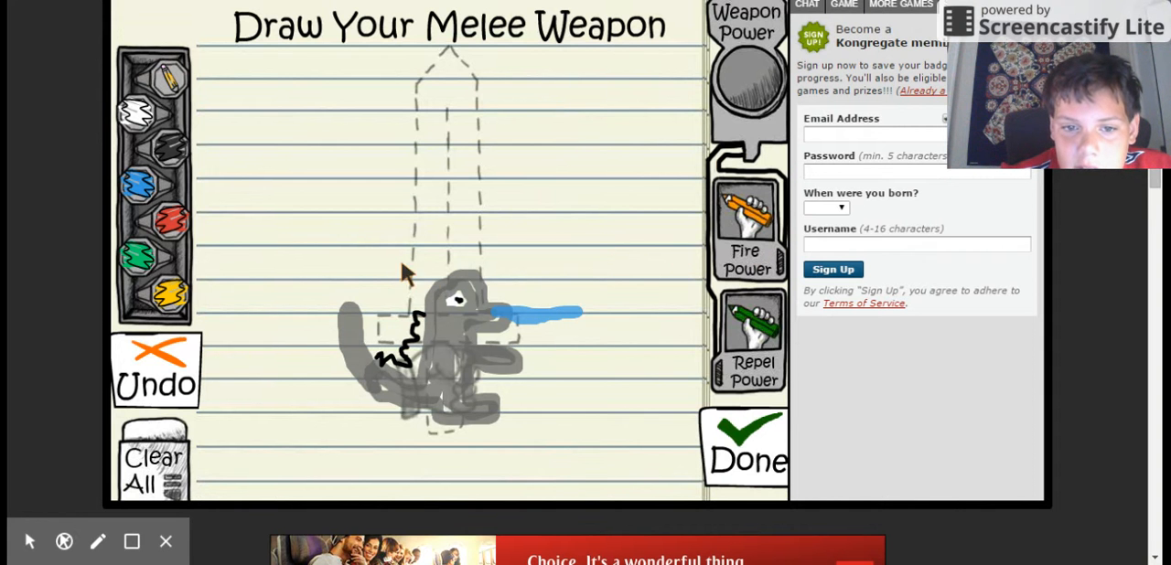
pyautogui.moveTo(640, 256)
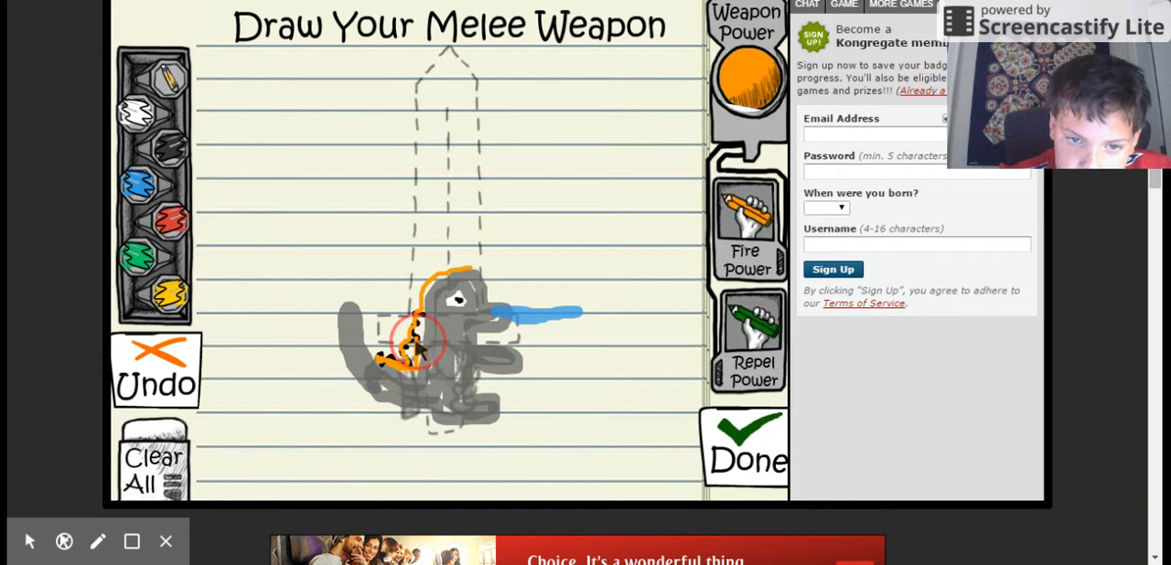
pyautogui.moveTo(421, 353); pyautogui.dragTo(430, 288)
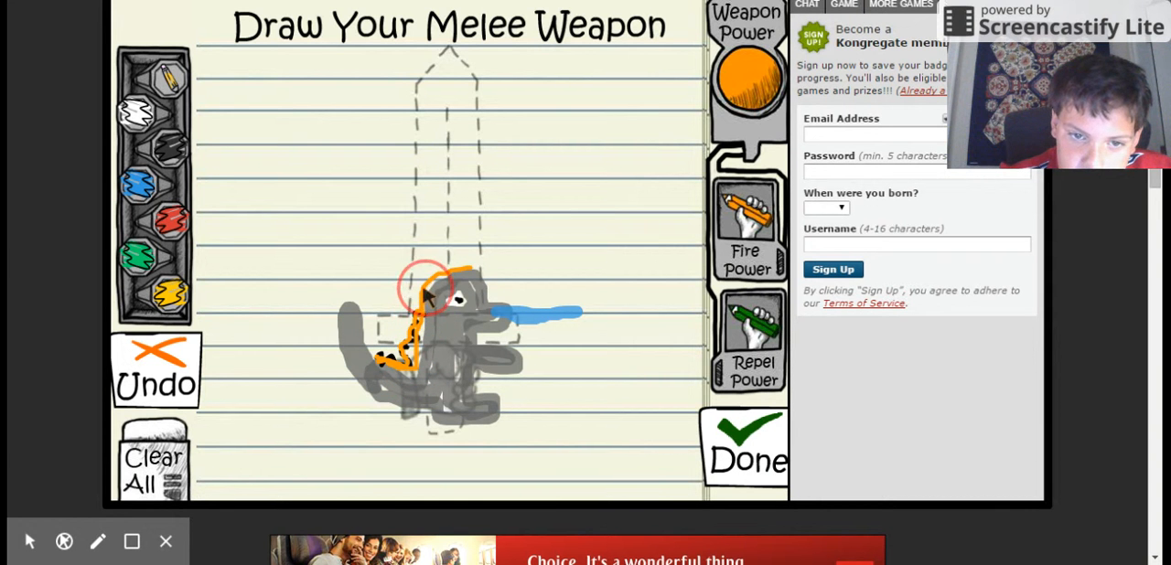
# - Finish the fire melee weapon, then wipe the first throwing weapon sketch
pyautogui.click(745, 448)
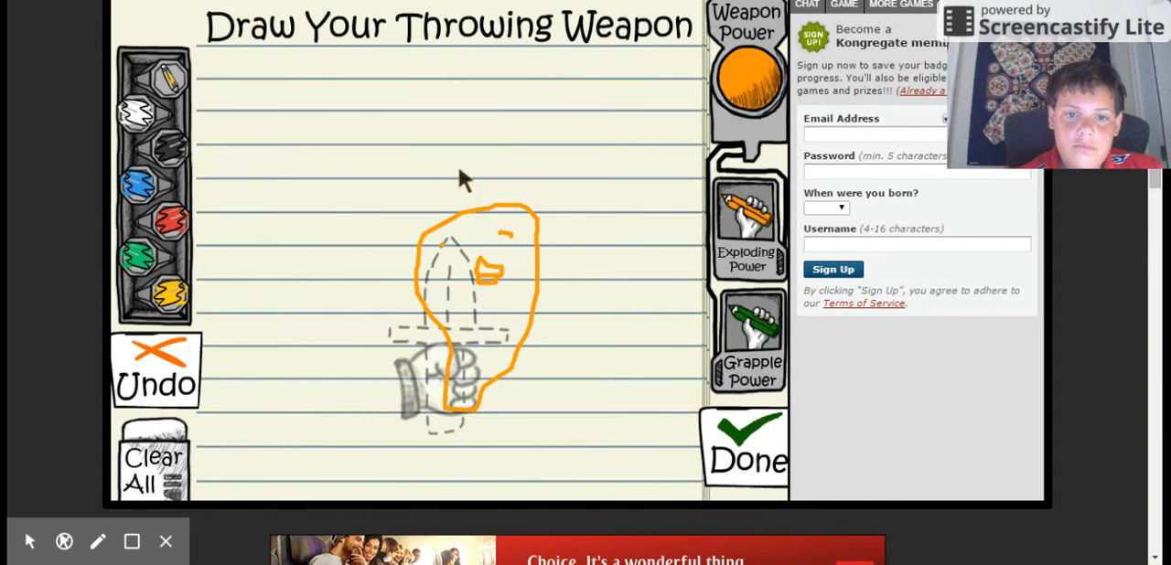
pyautogui.click(744, 455)
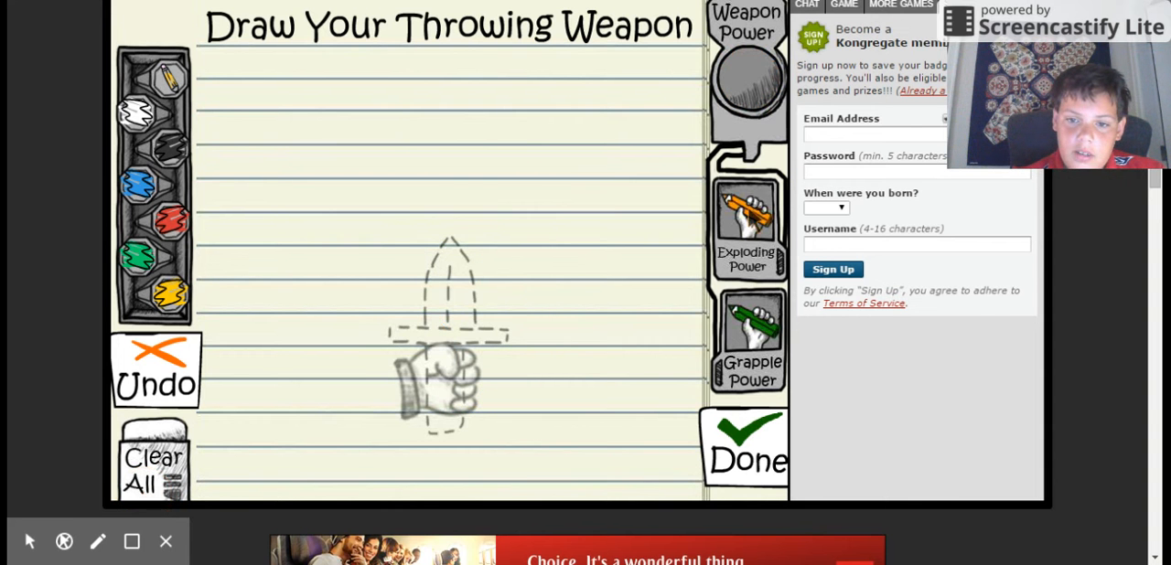
pyautogui.moveTo(749, 228)
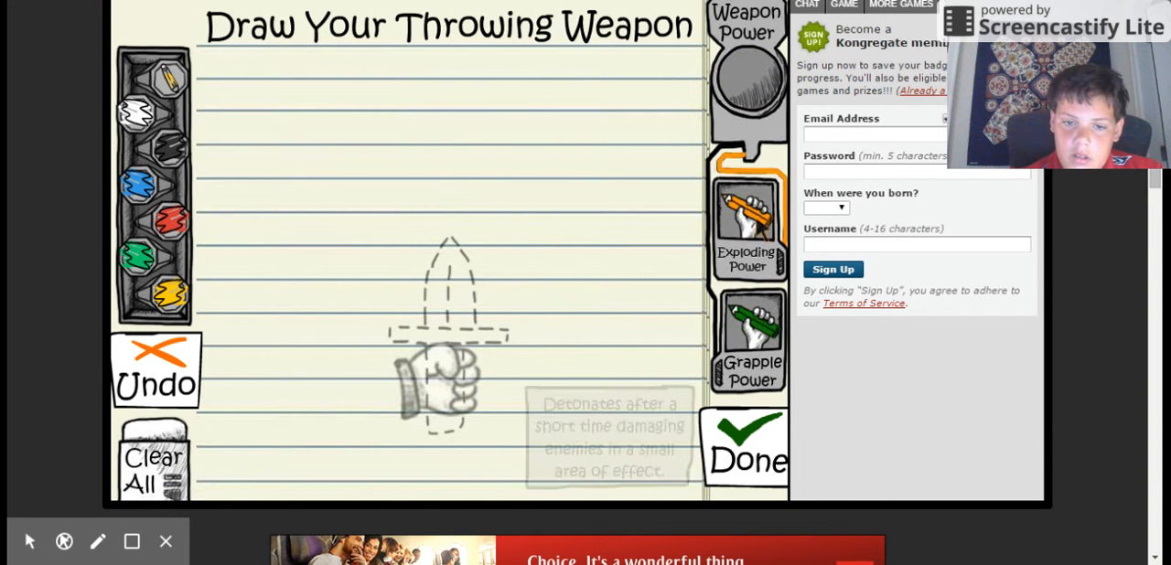
# - Draw an orange burrito over the outline and finish it to resume the level
pyautogui.moveTo(424, 293); pyautogui.dragTo(420, 402)
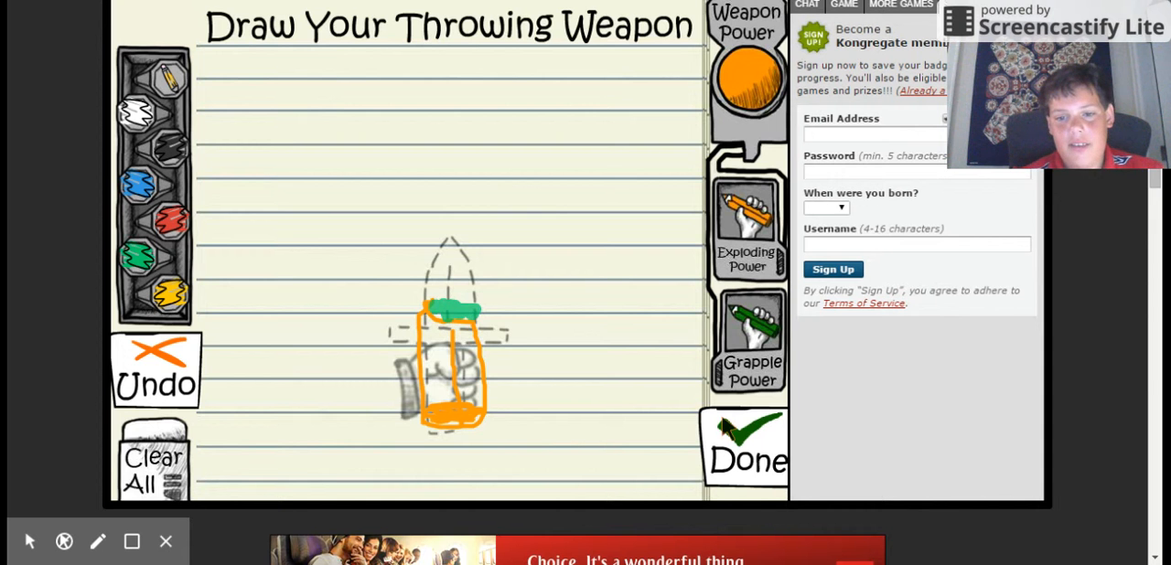
pyautogui.click(745, 457)
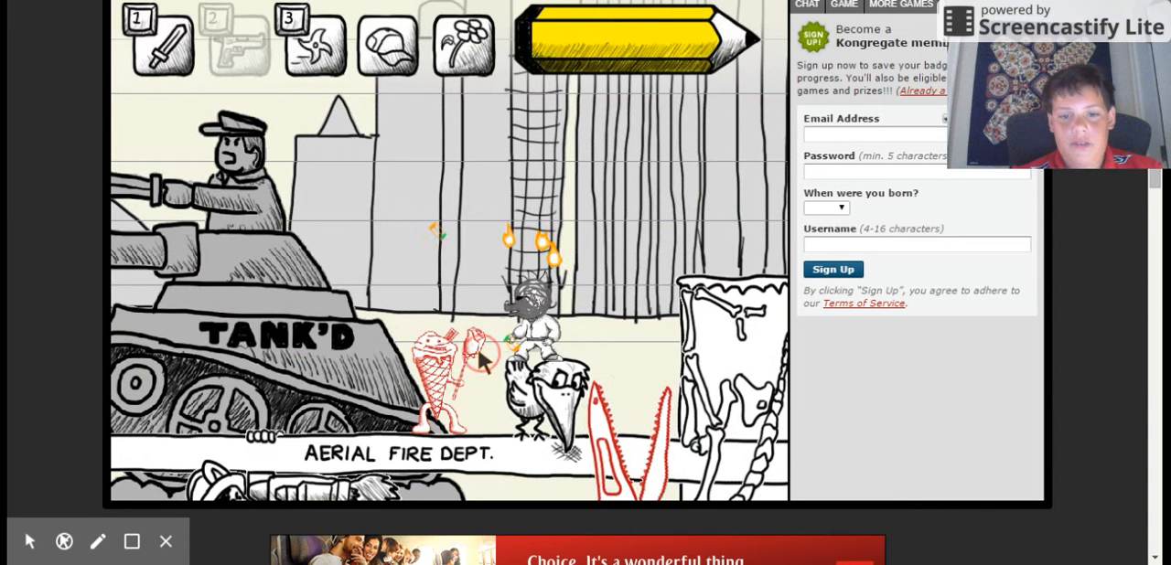